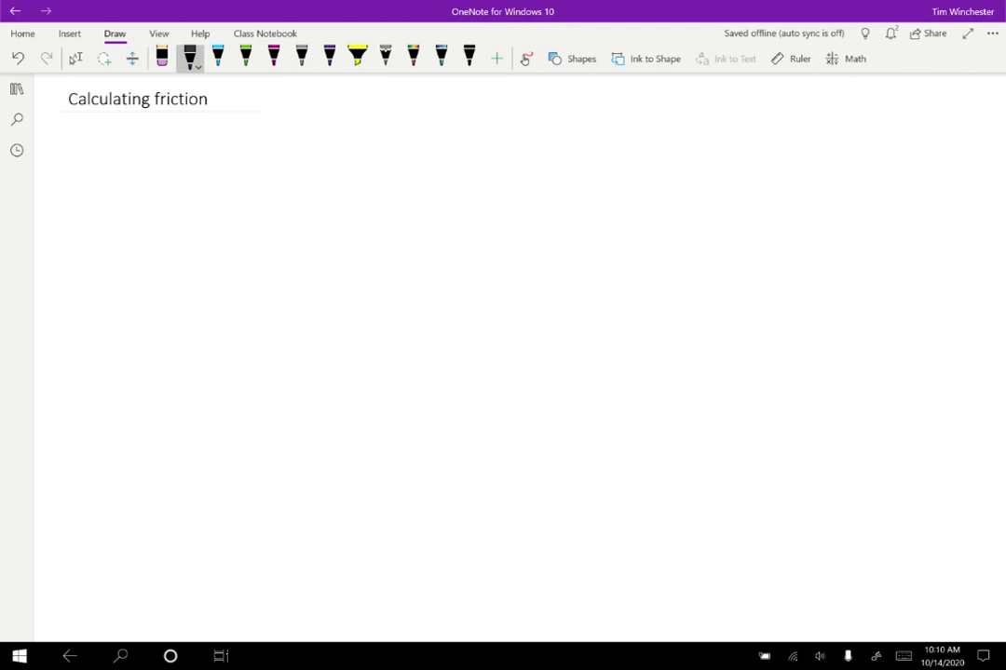
- Handwrite 'fk basically constant' in black ink and sketch a block on a surface line
left_click_drag(103, 163, 121, 139)
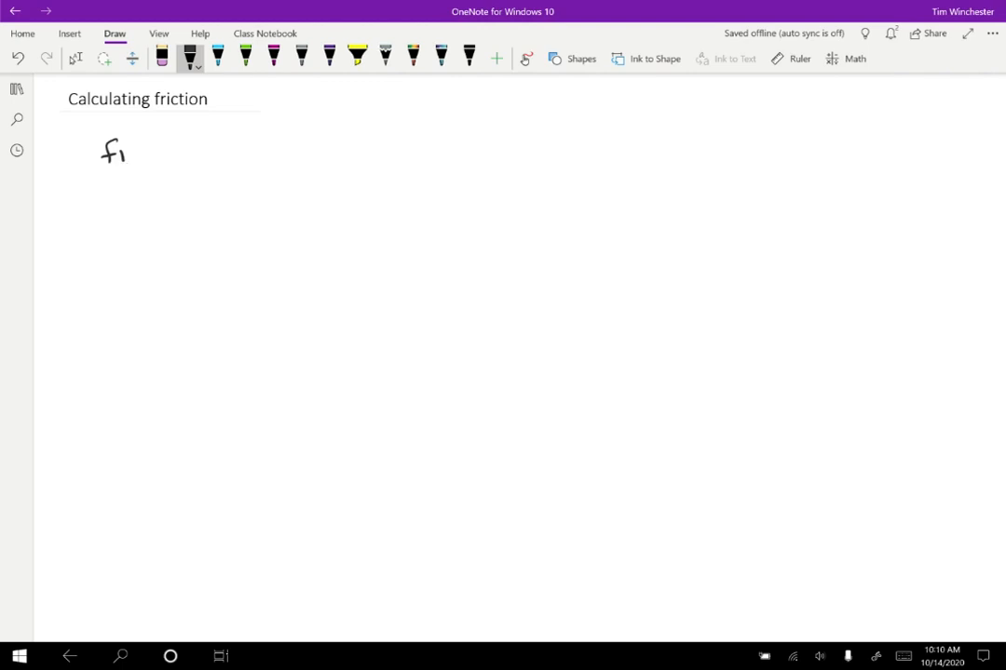
left_click_drag(121, 158, 128, 149)
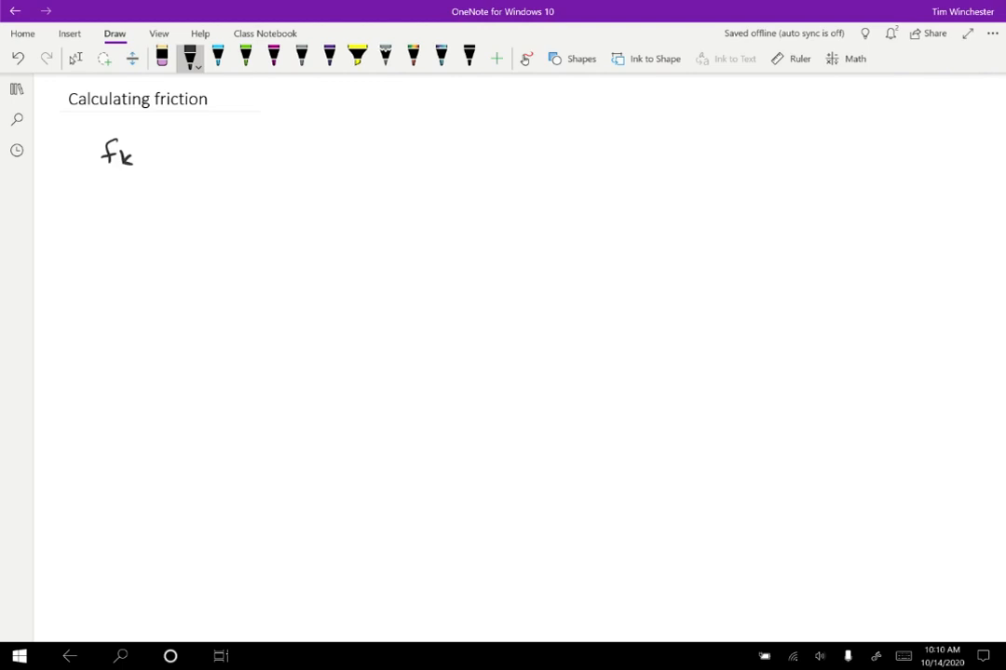
left_click_drag(177, 144, 182, 160)
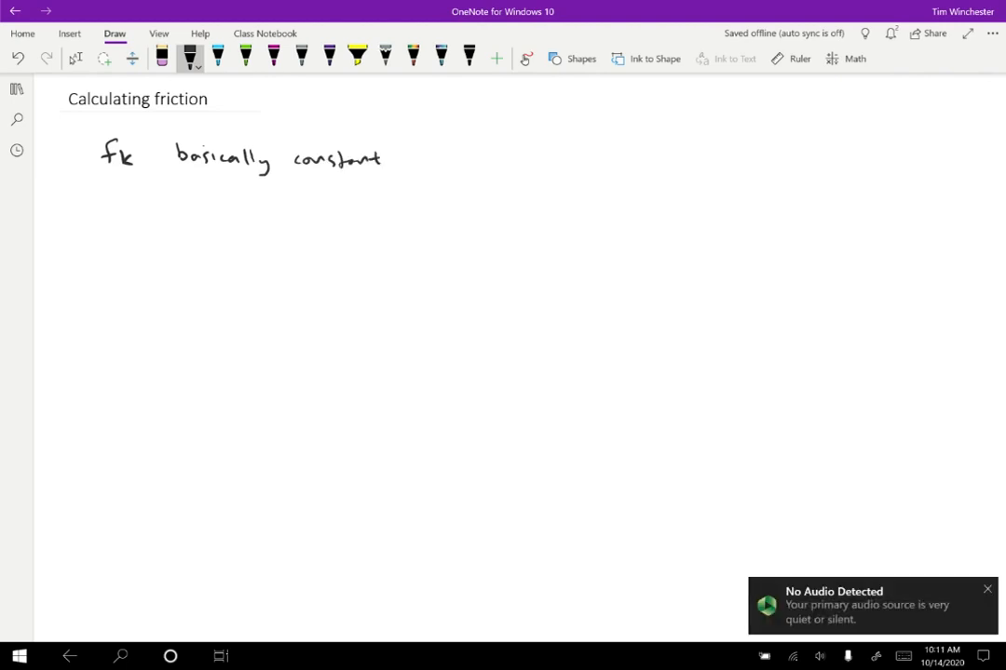
left_click_drag(496, 230, 544, 222)
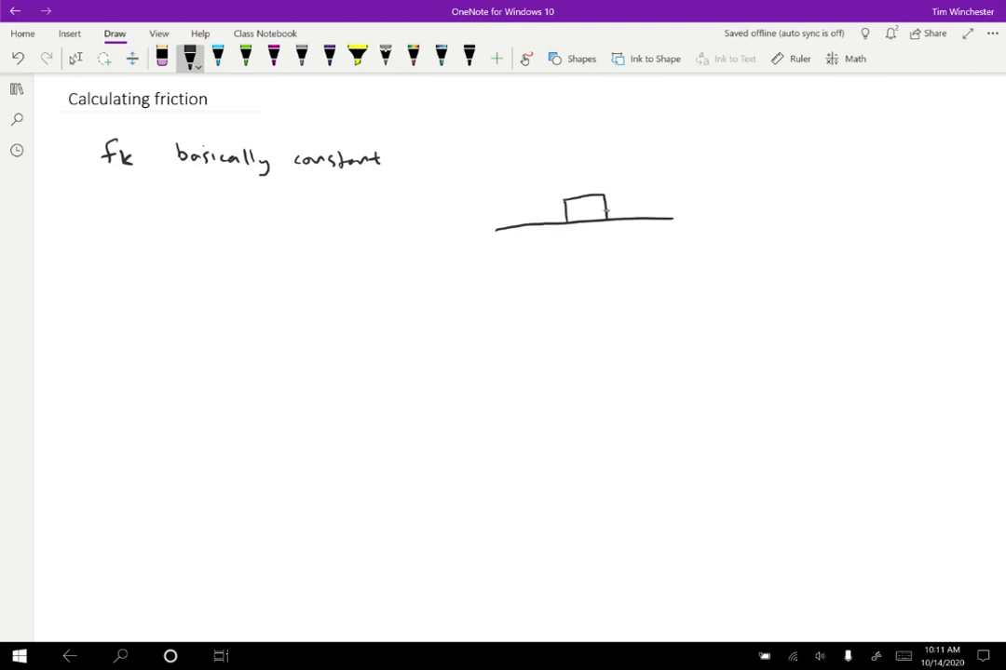
- Add tension arrow T and a pushing hand, then write 'Nbs larger, fbs larger' and 'fk(bs) = (const) Nbs'
left_click_drag(610, 212, 661, 200)
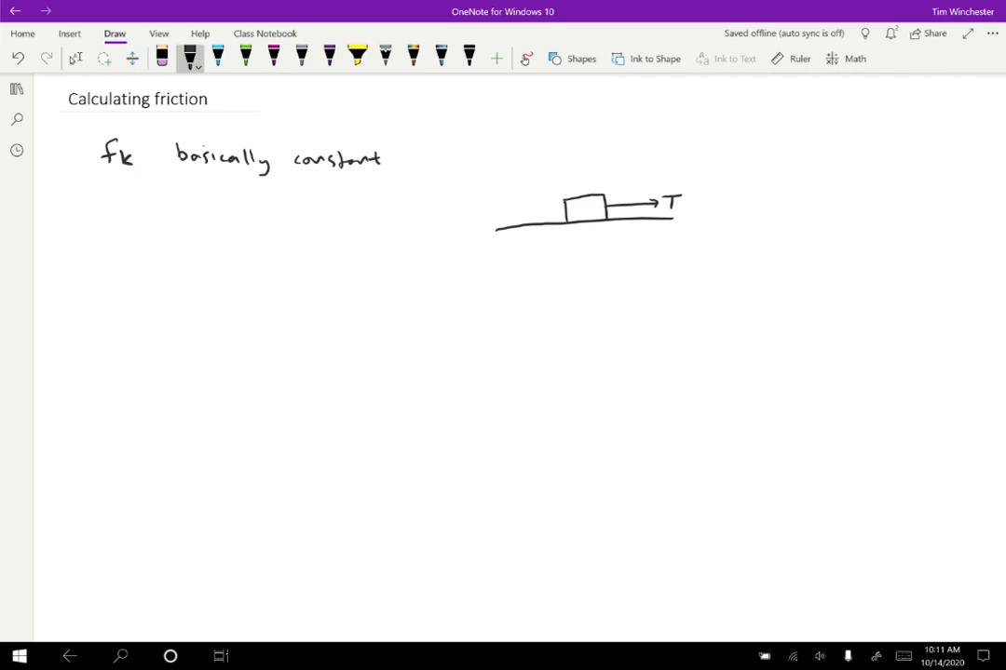
left_click_drag(568, 175, 591, 186)
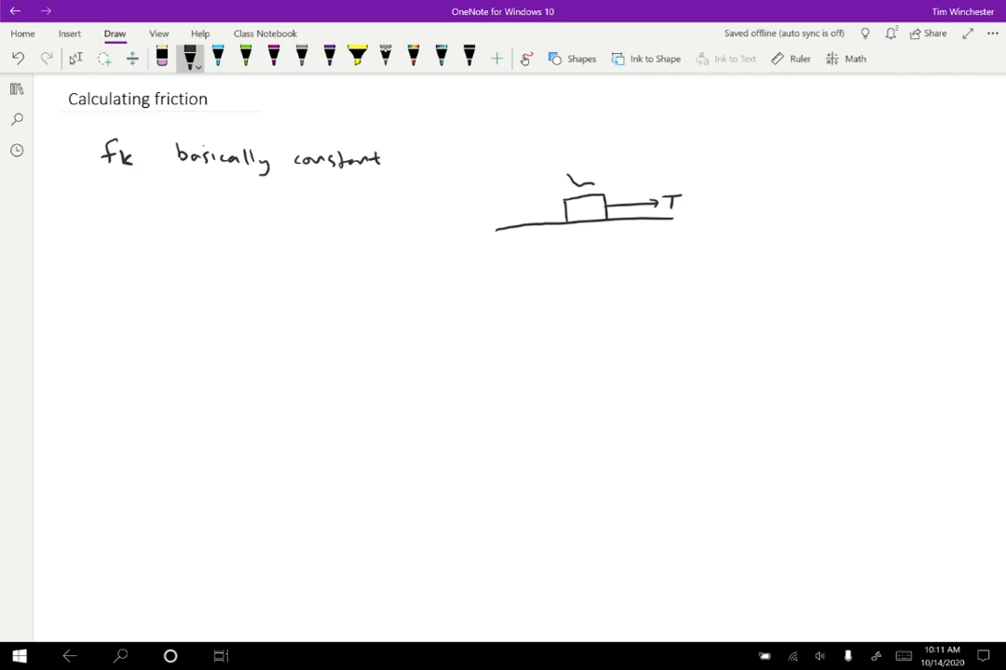
left_click_drag(572, 181, 596, 191)
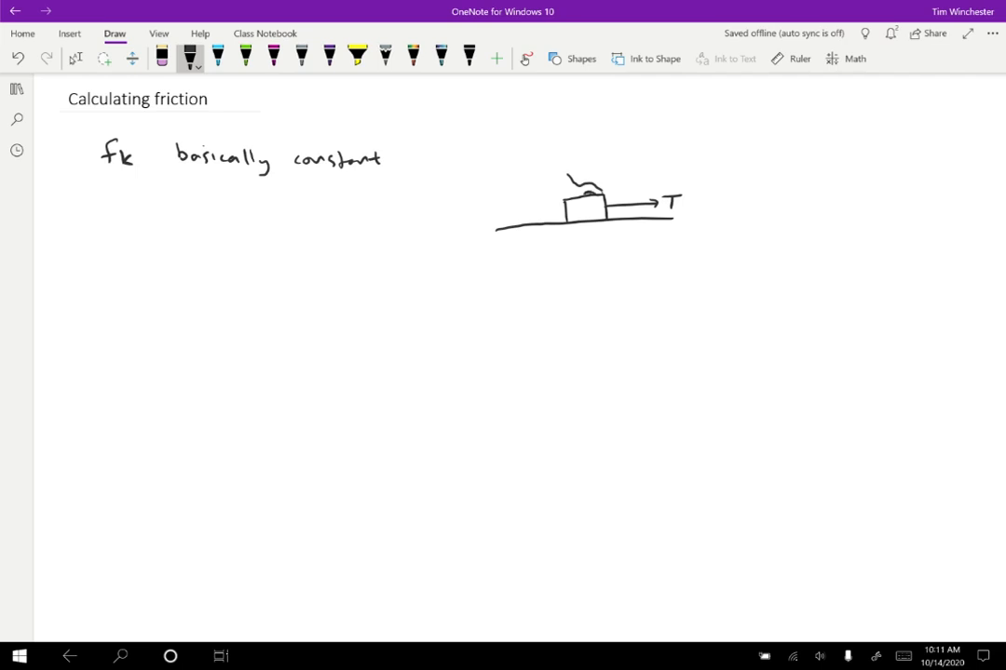
left_click_drag(559, 187, 577, 195)
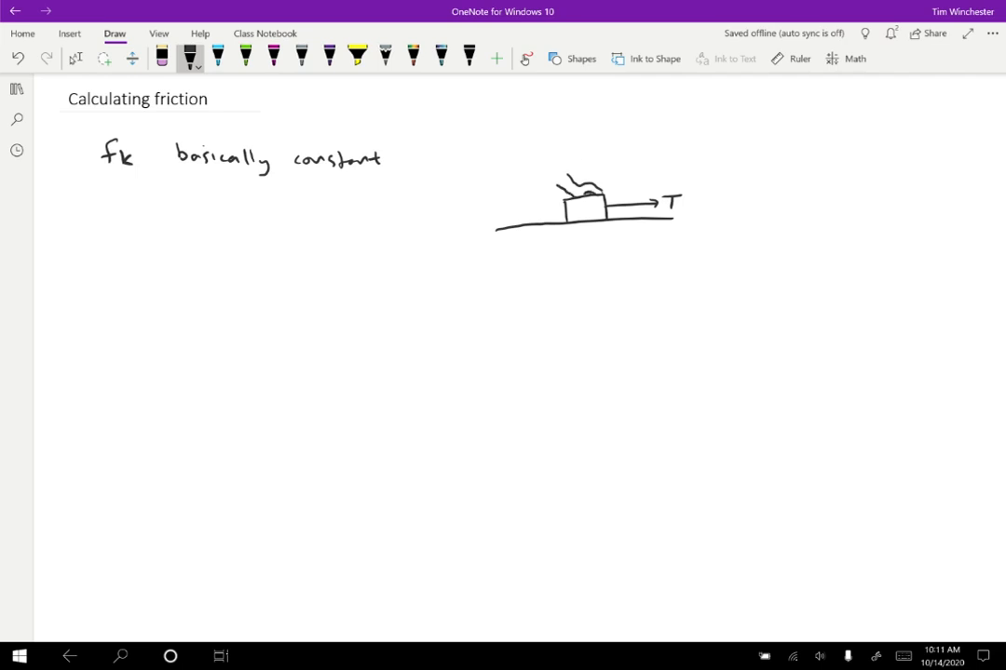
left_click_drag(584, 154, 584, 182)
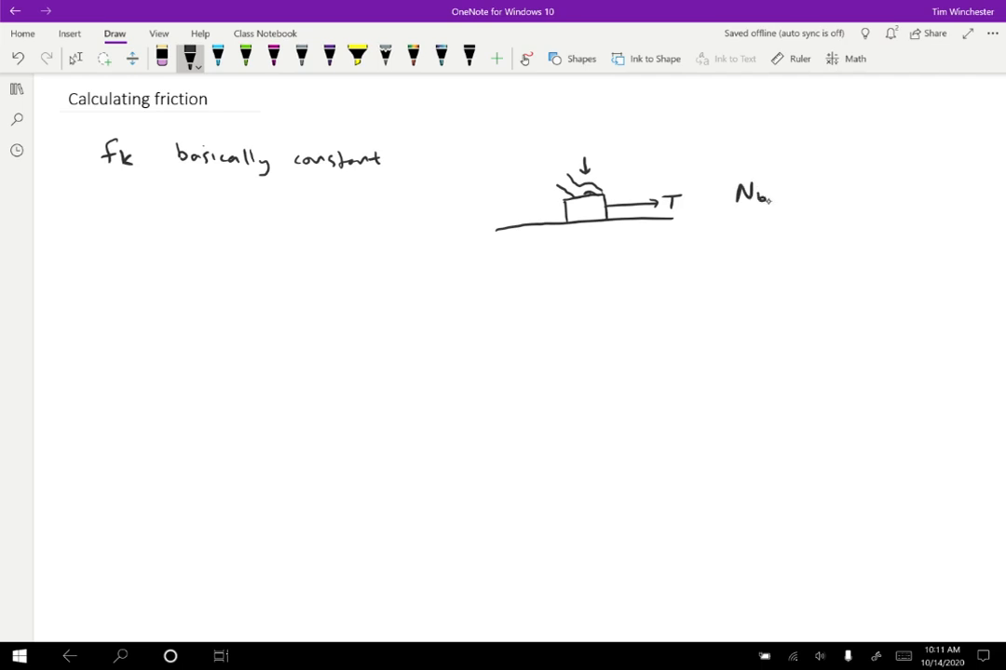
left_click_drag(782, 191, 814, 197)
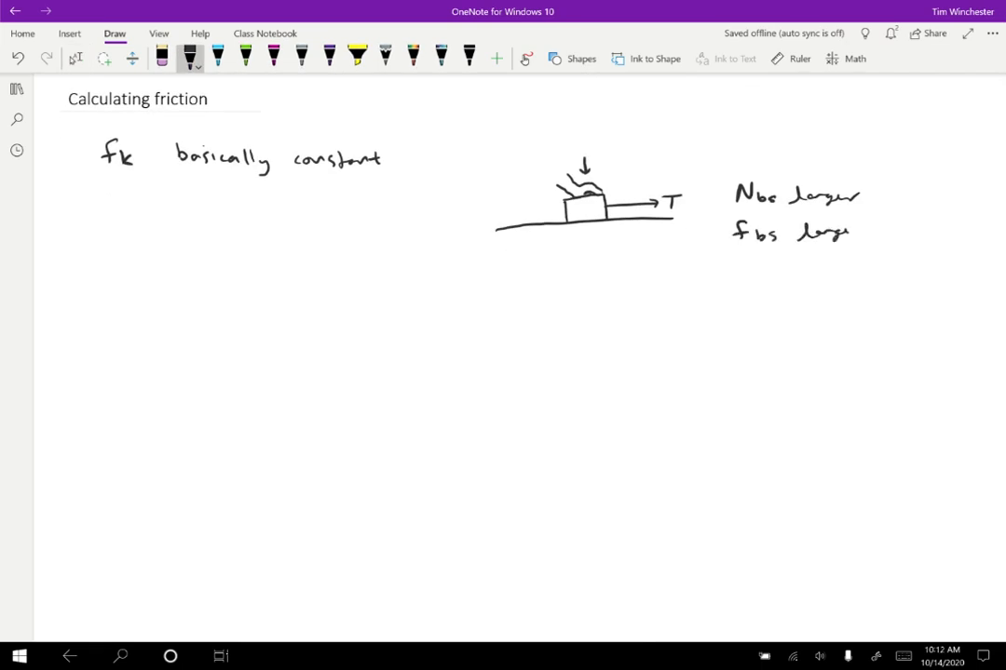
left_click_drag(839, 238, 871, 231)
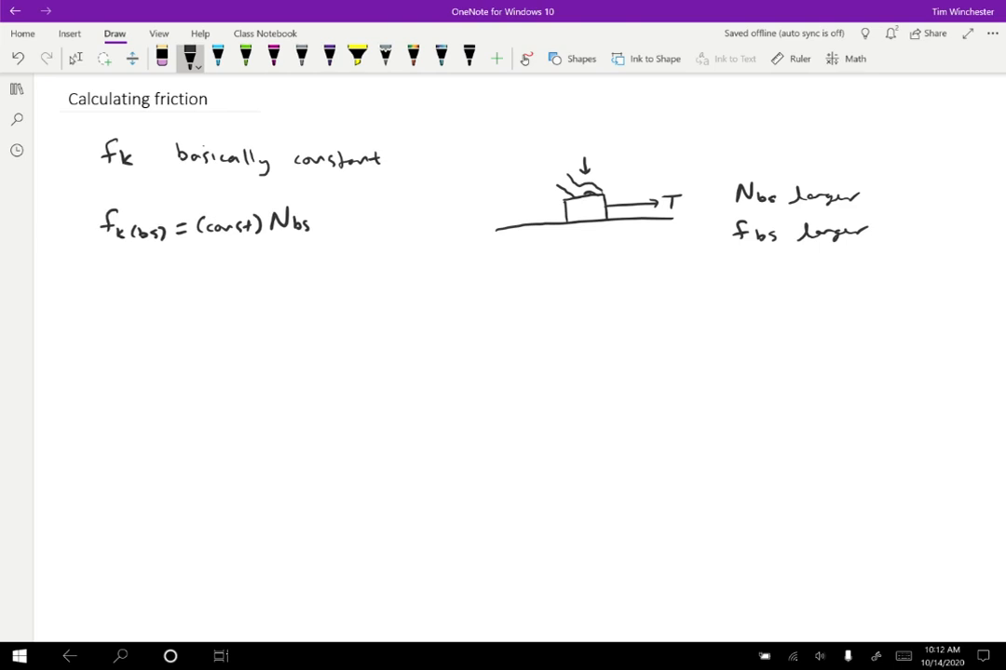
- Underline (bs) and Nbs in green, then write 'fk = μk N' with the mu definition and notes
left_click(245, 54)
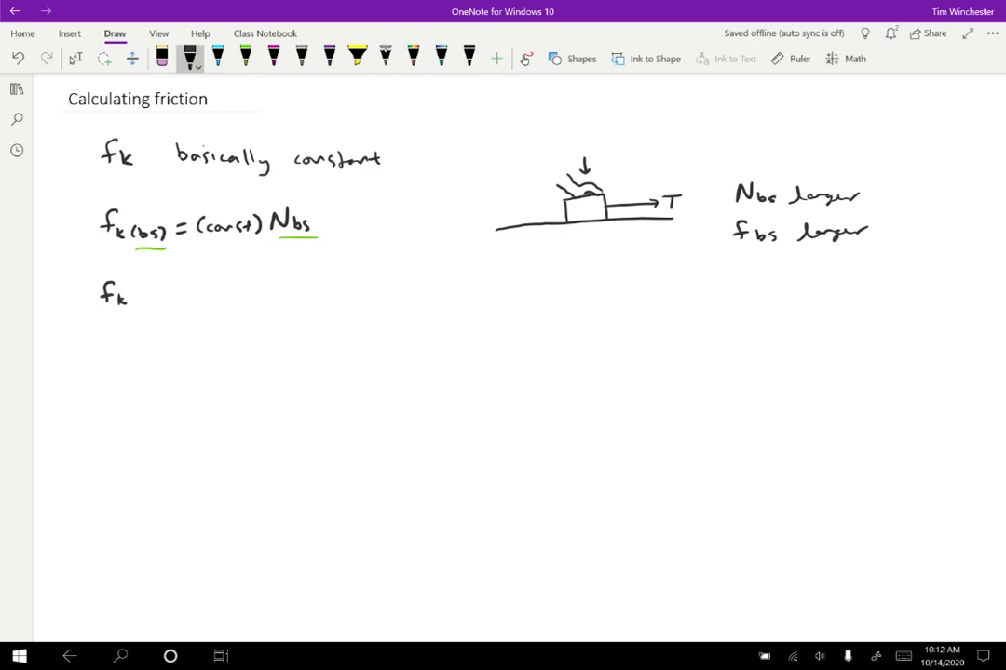
left_click_drag(135, 290, 147, 296)
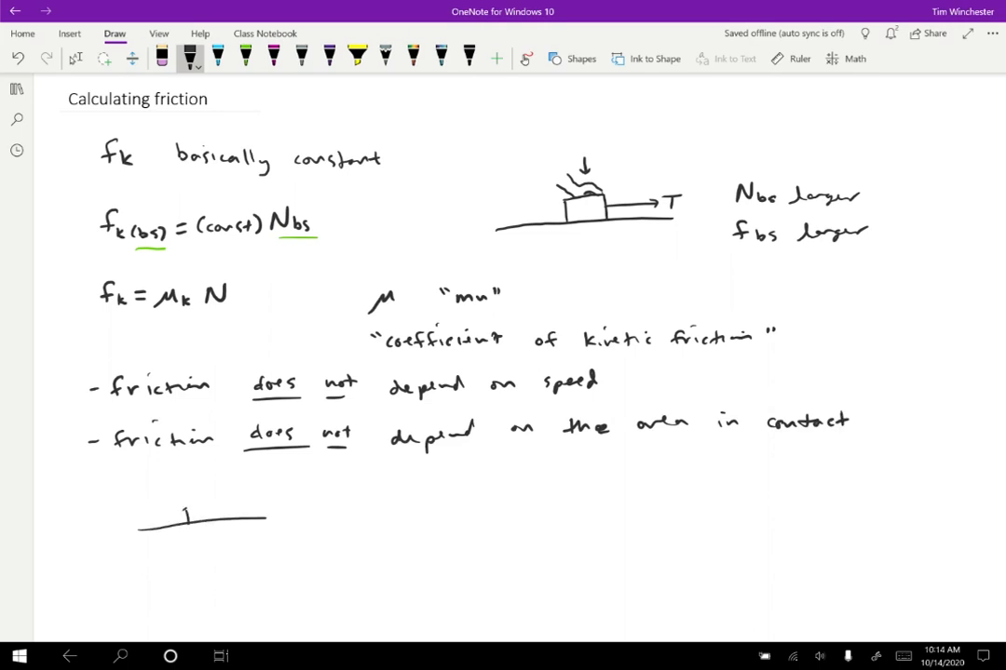
- Sketch flat and upright blocks pulled by T, labelled 'same friction!' and 'friction does depend on materials'
left_click_drag(182, 517, 279, 508)
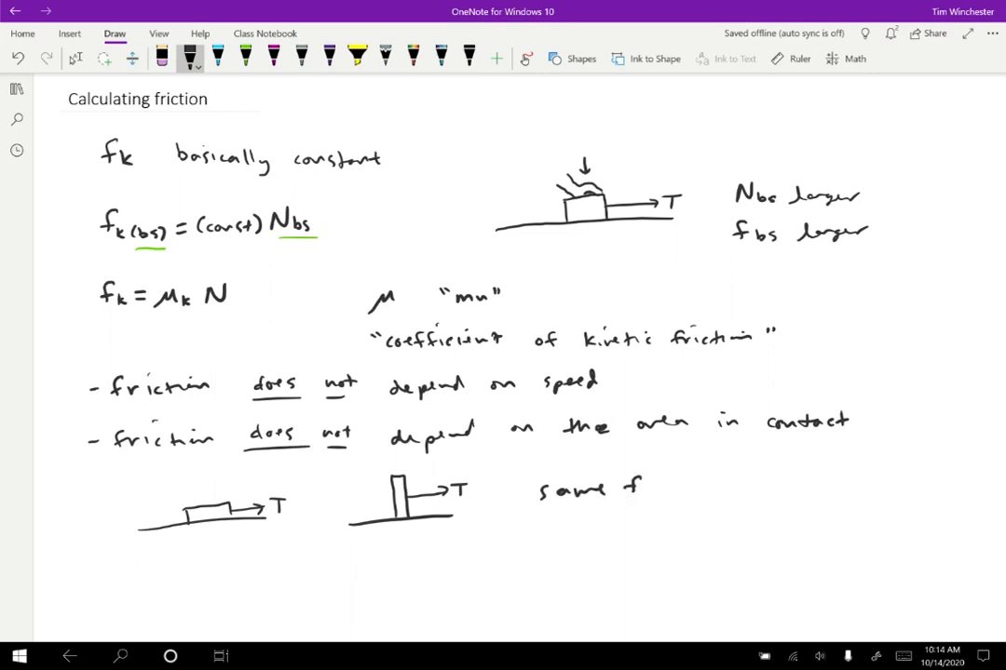
left_click_drag(634, 489, 745, 489)
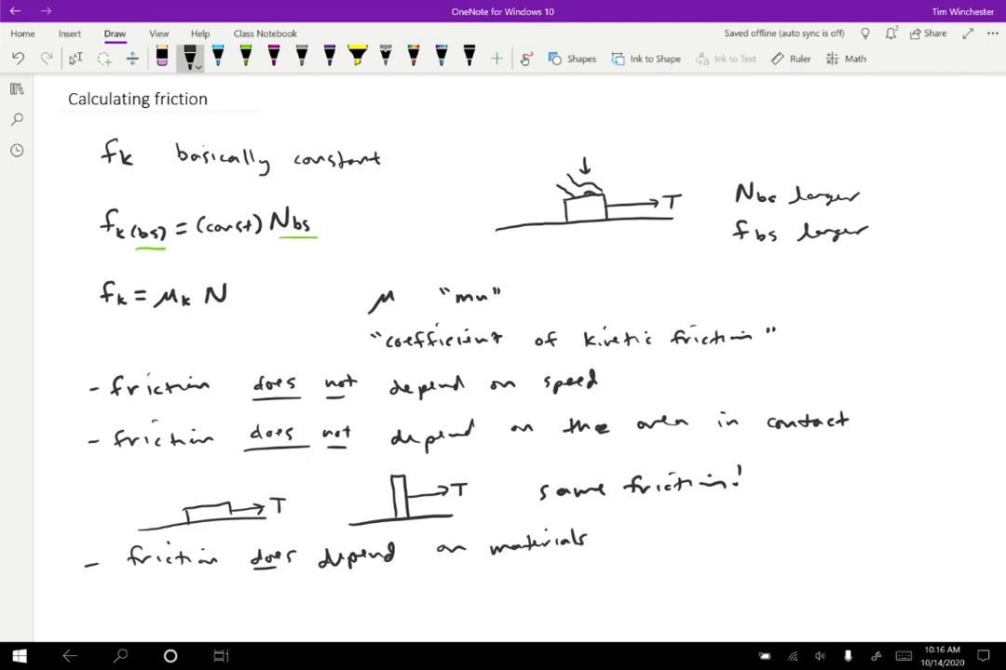
- Below, write 'static friction depends on situation', 'fs max = μs N' and 'fsmax(bs) = μs Nbs', with bs underlined green
scroll("down", 3)
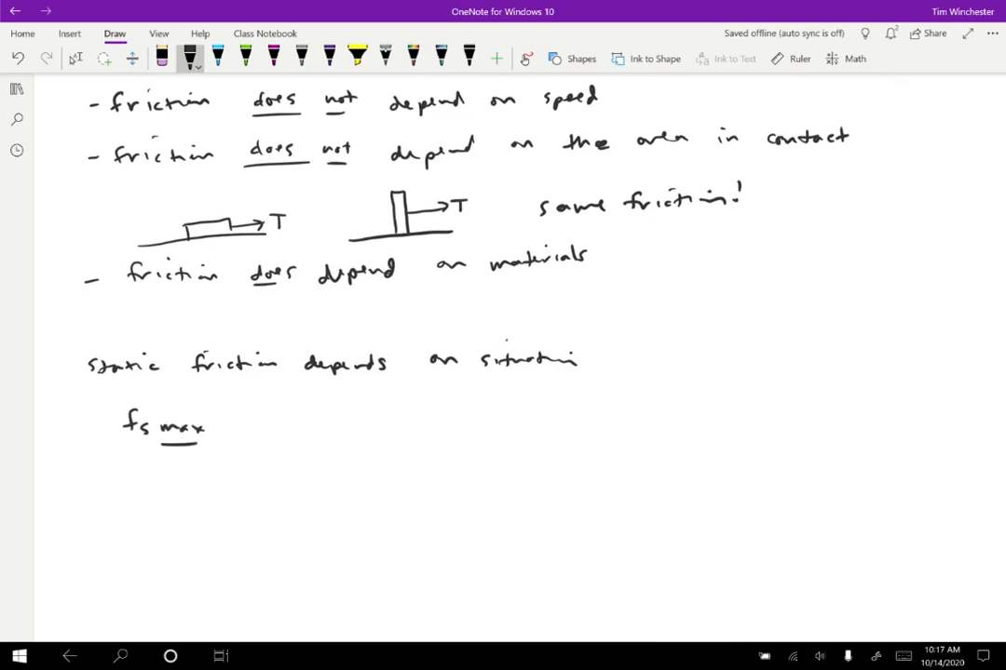
left_click_drag(224, 428, 270, 433)
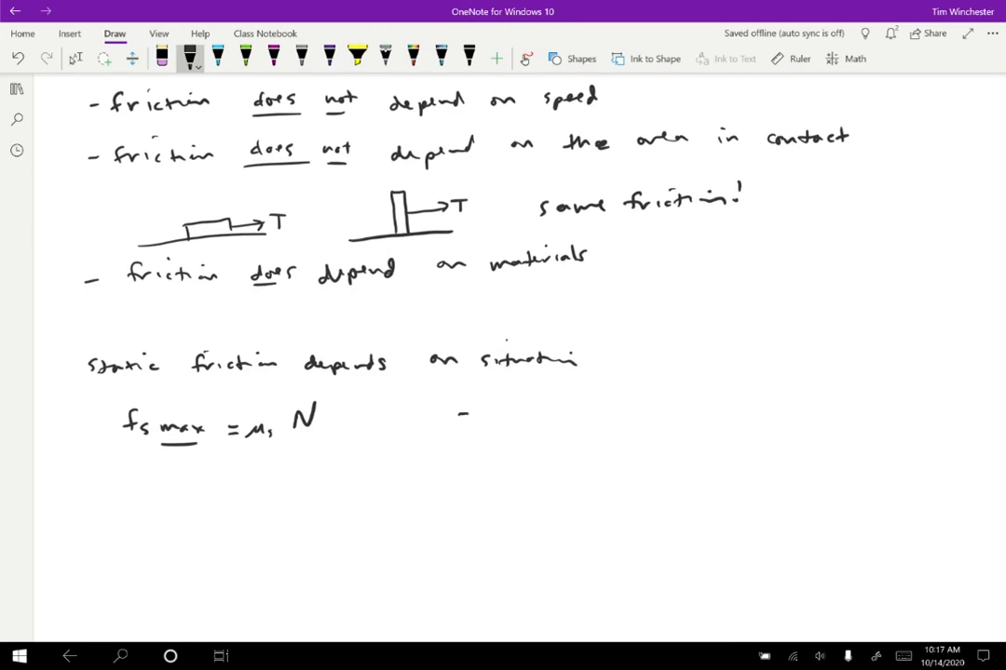
left_click_drag(451, 433, 536, 433)
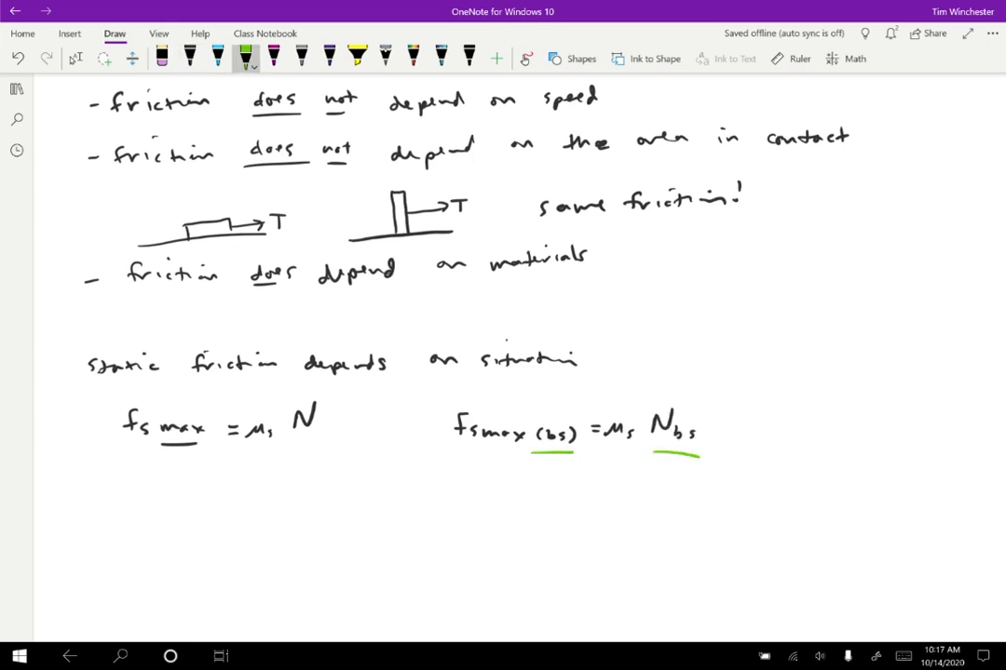
- In black ink, write 'fs ≤ μs N' and begin 'μs >' on the line below
left_click(189, 54)
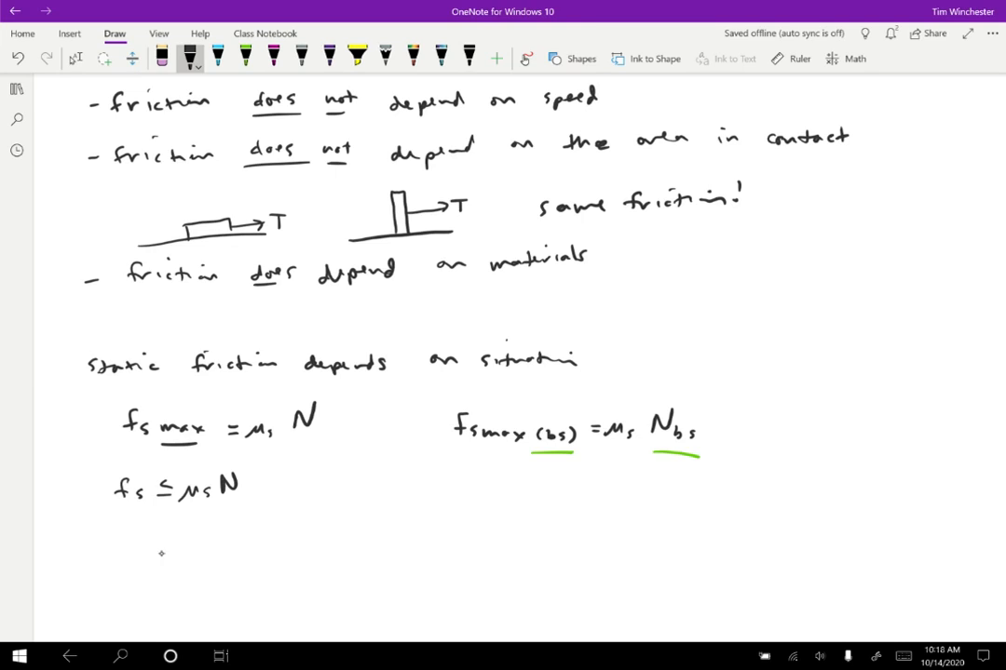
left_click_drag(166, 545, 232, 545)
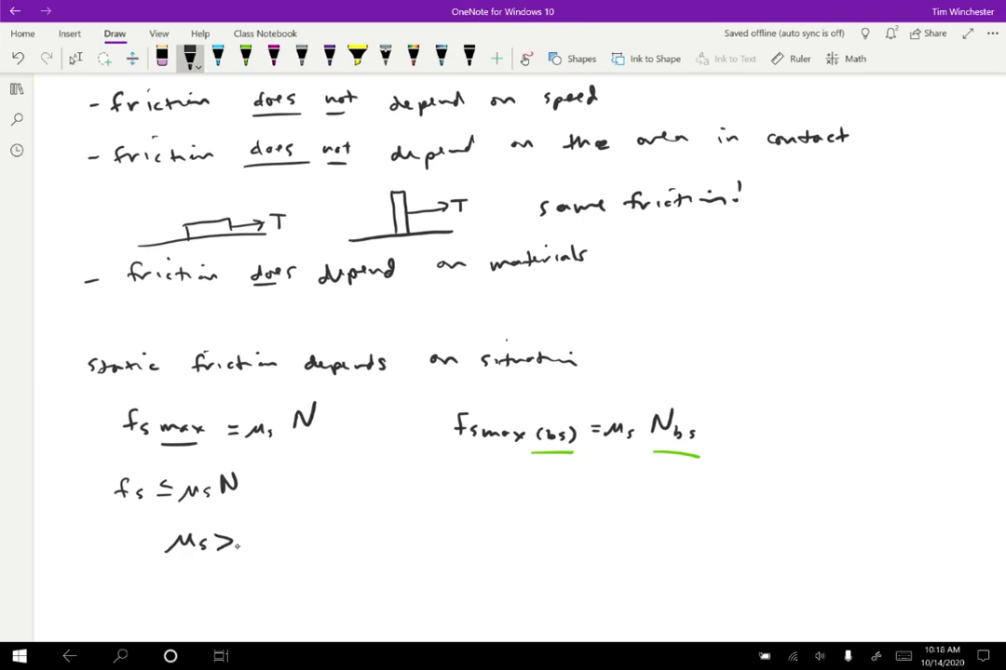